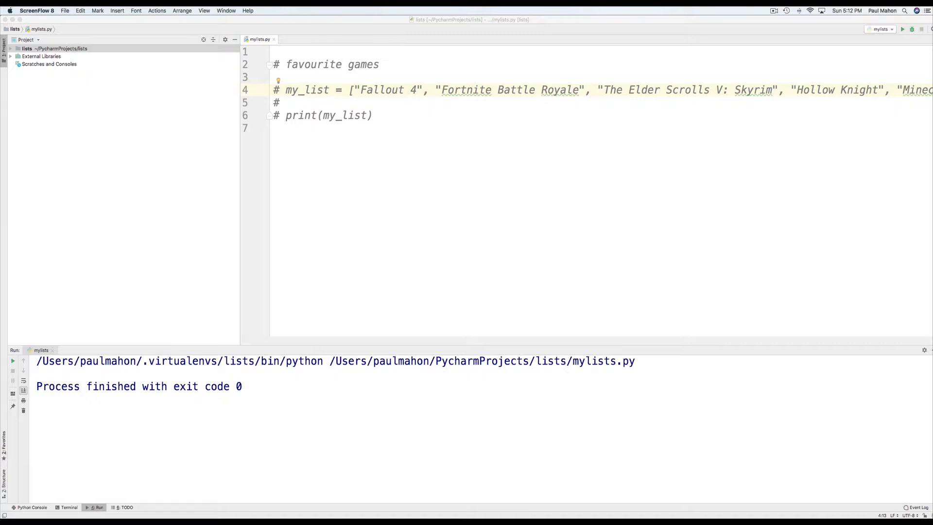
mouse_move(292, 98)
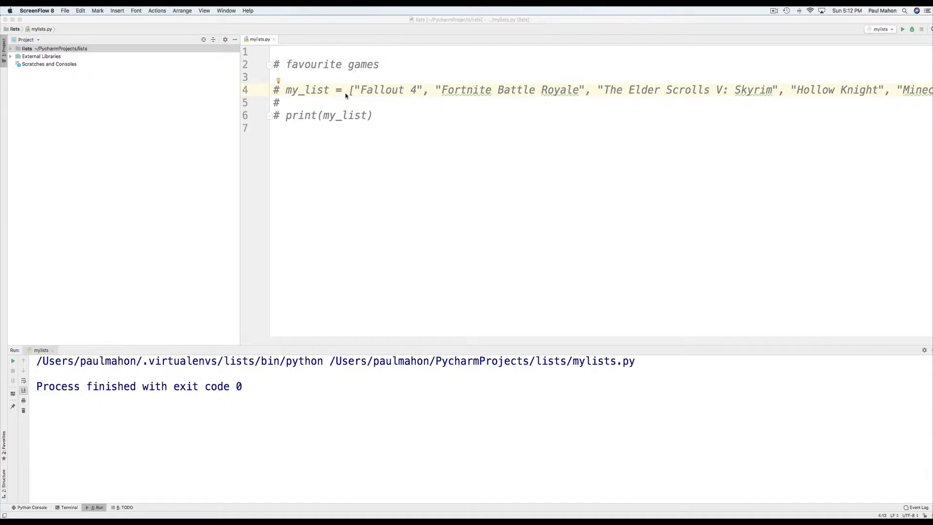
mouse_move(350, 95)
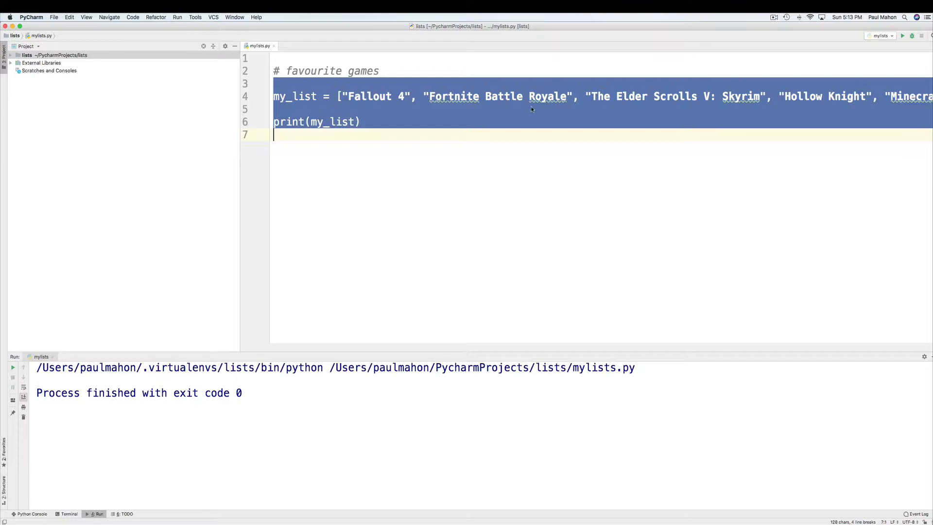
mouse_move(727, 133)
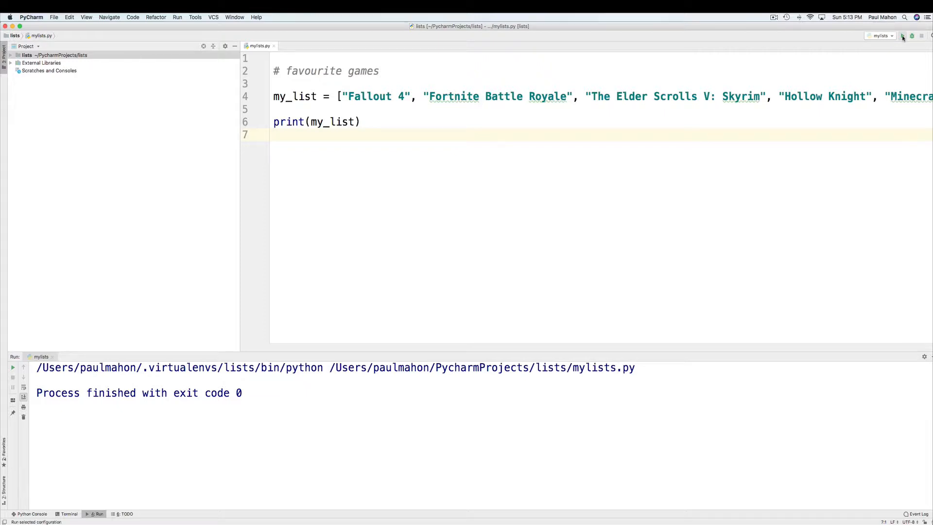
Run mylists.py to print all five favourite games.
left_click(902, 35)
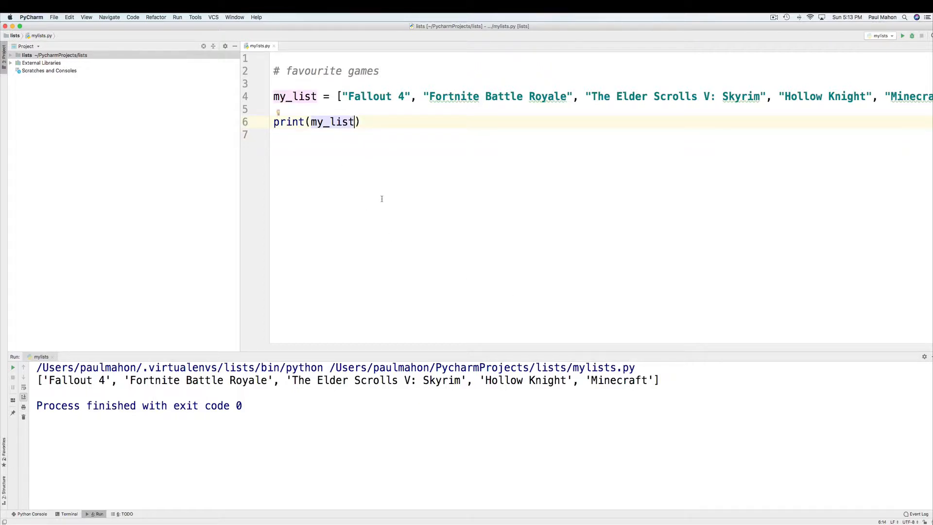
Print my_list[1] and run it, showing Fortnite Battle Royale.
type("[]")
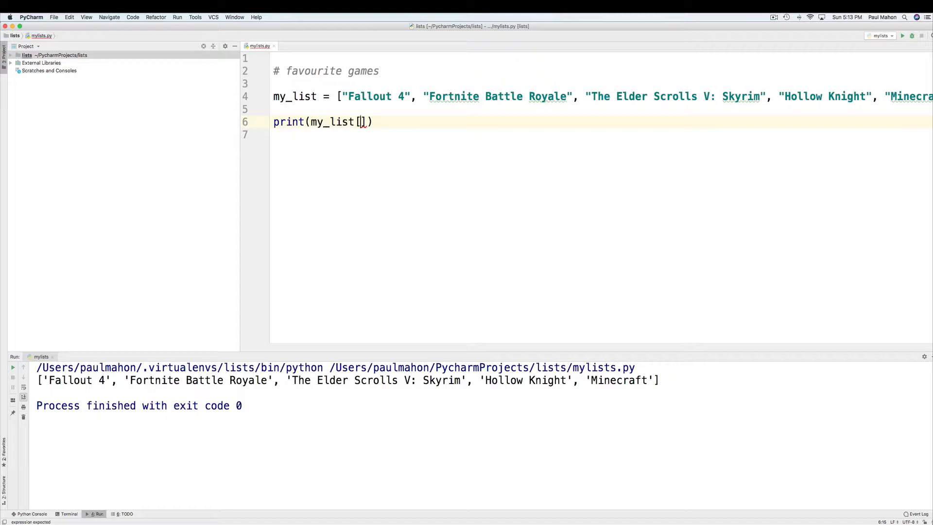
type("1")
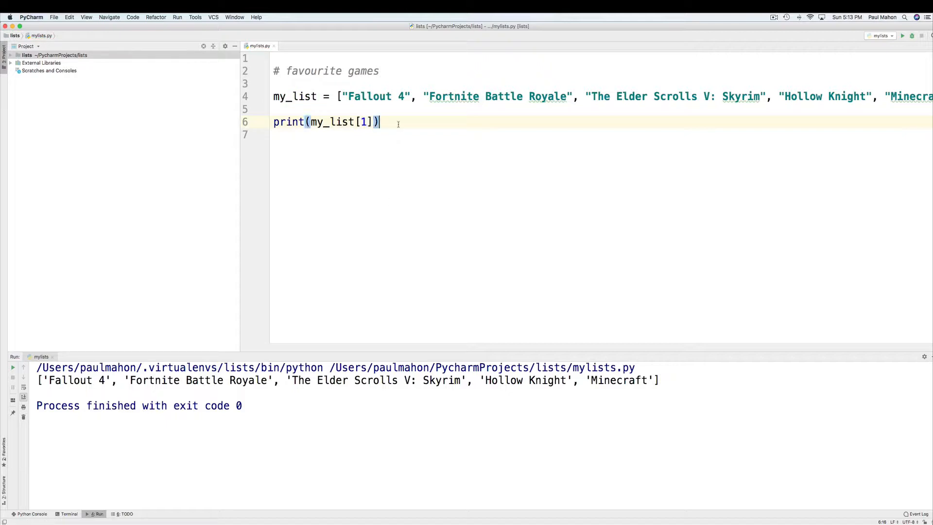
left_click(902, 36)
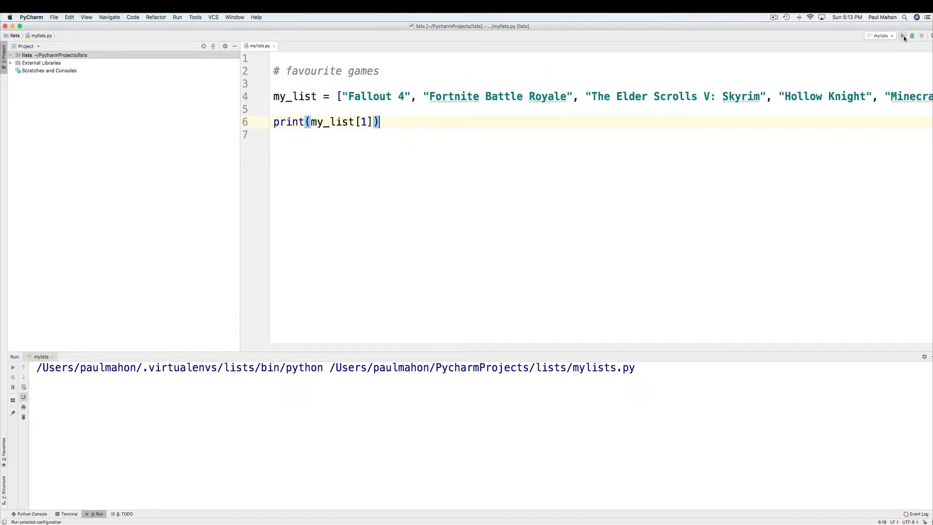
left_click(903, 35)
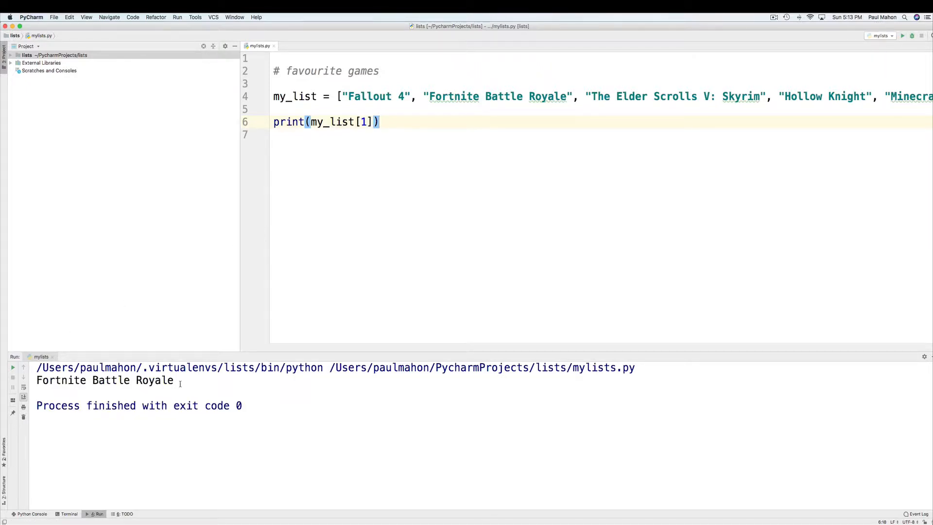
double_click(105, 379)
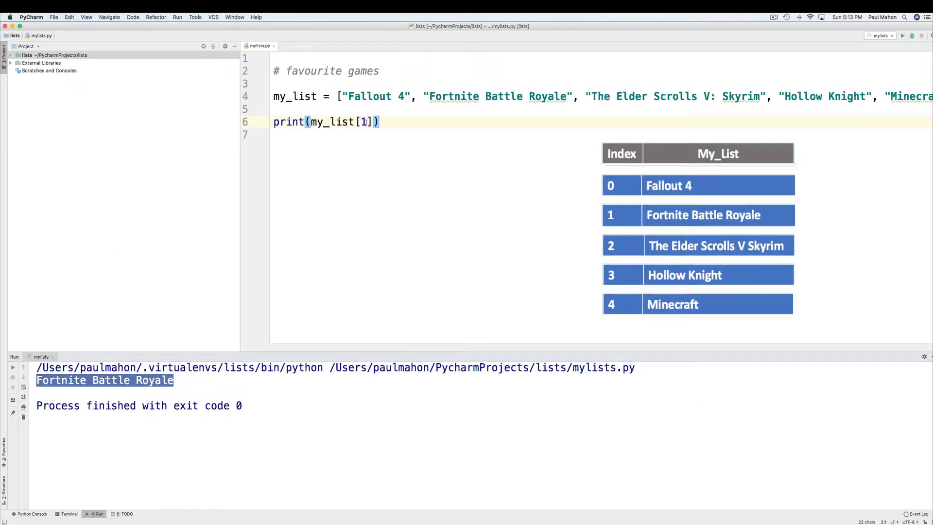
Change the index to 0, then start replacing it with -1.
type("0")
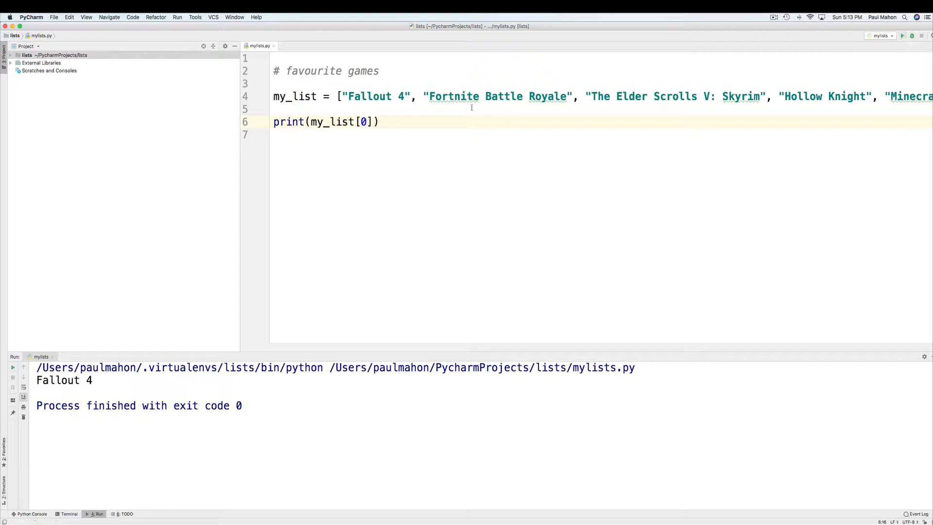
key("Backspace")
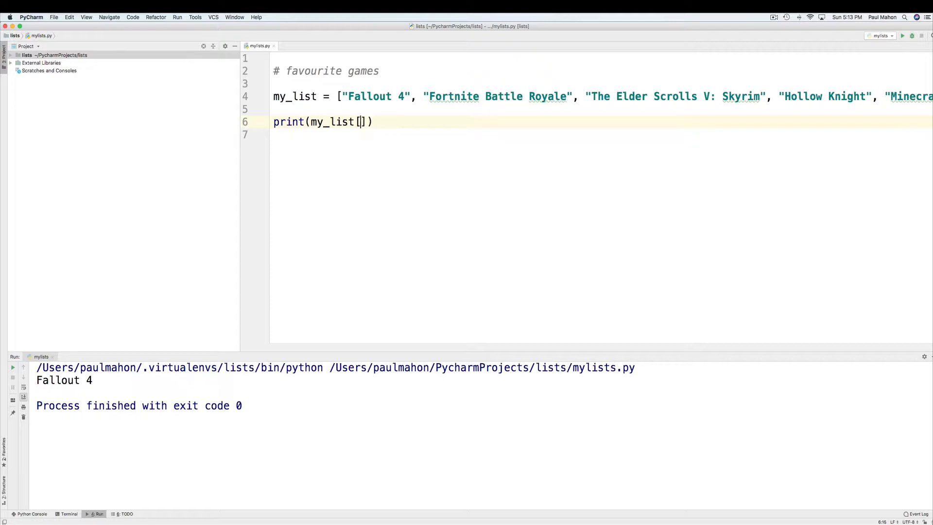
type("-")
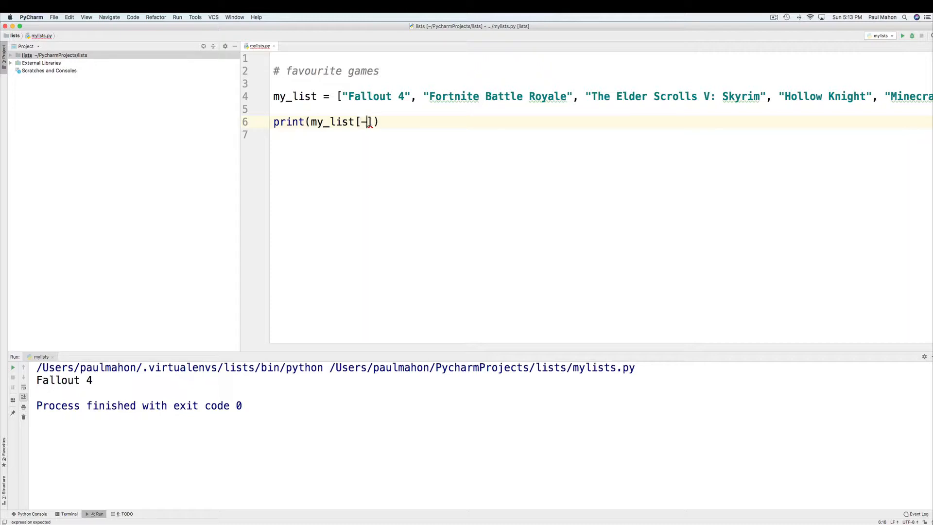
type("1")
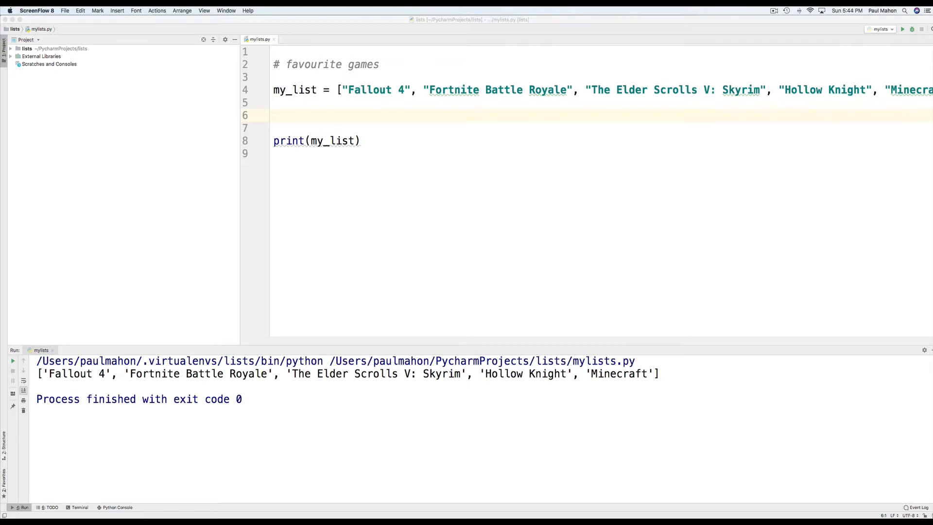
mouse_move(228, 442)
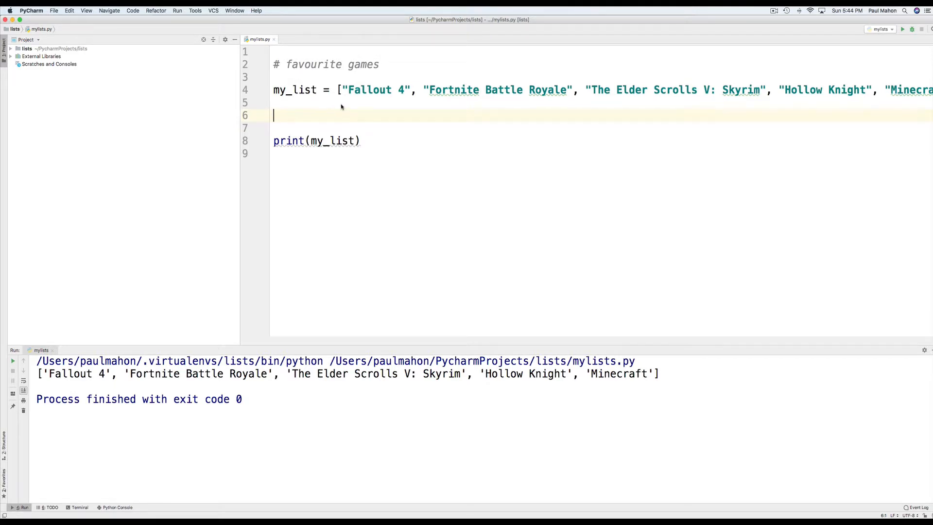
Assign "Roblox" to my_list[0] and run, replacing Fallout 4.
type("my_list[0] \"Roblox\"")
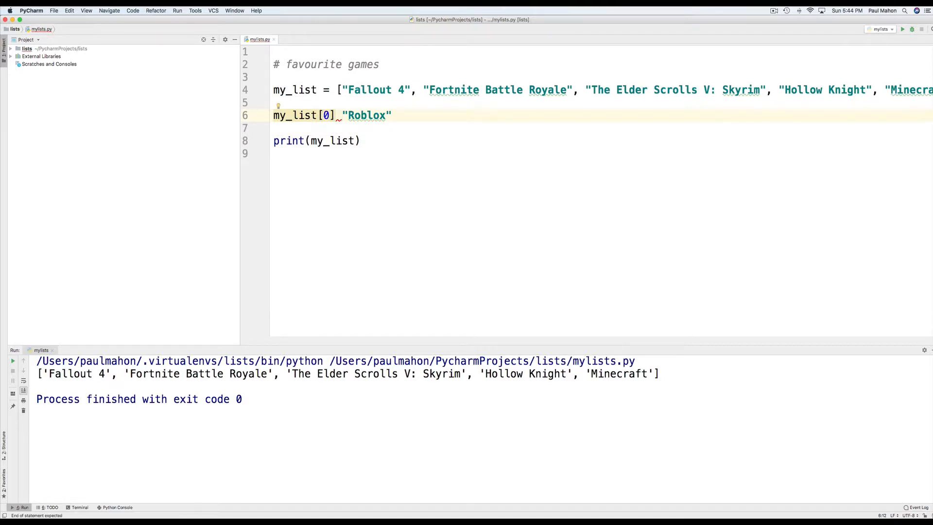
type("=")
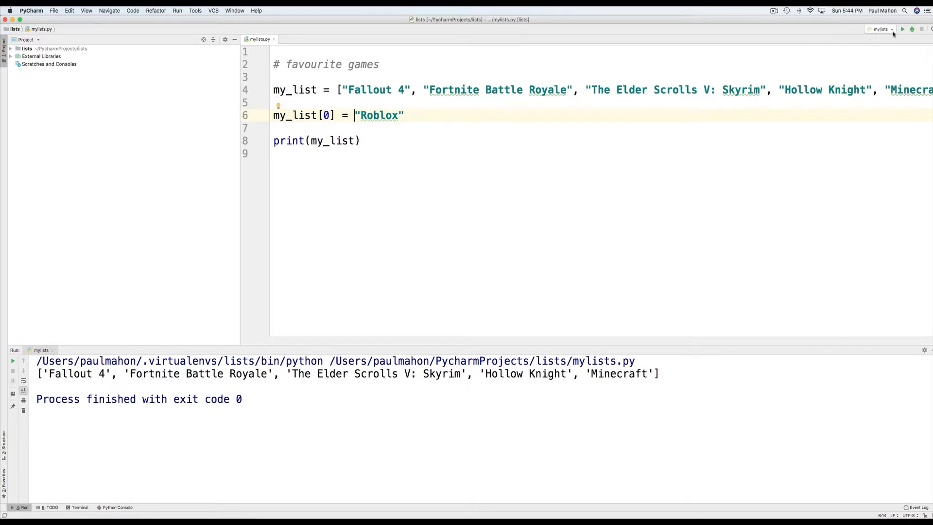
left_click(902, 29)
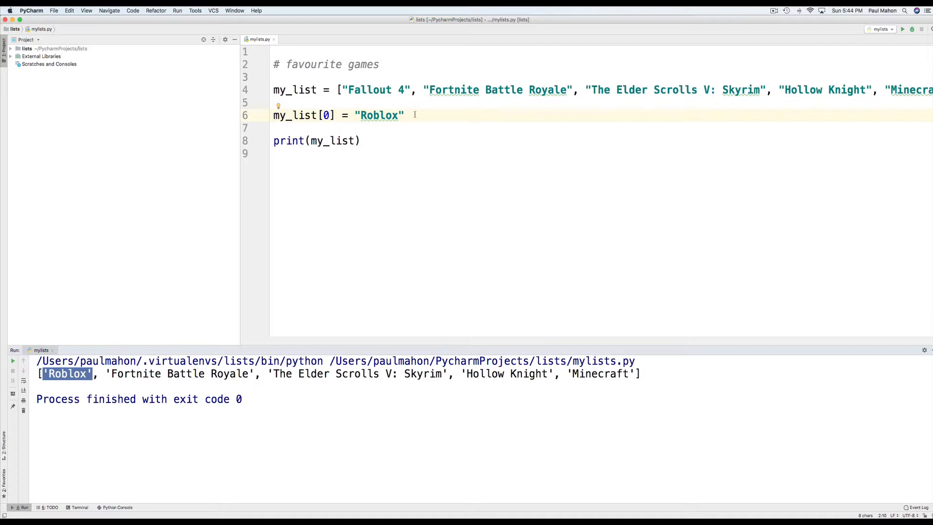
Change the line to my_list.append("Roblox") and run to add Roblox at the end.
double_click(379, 115)
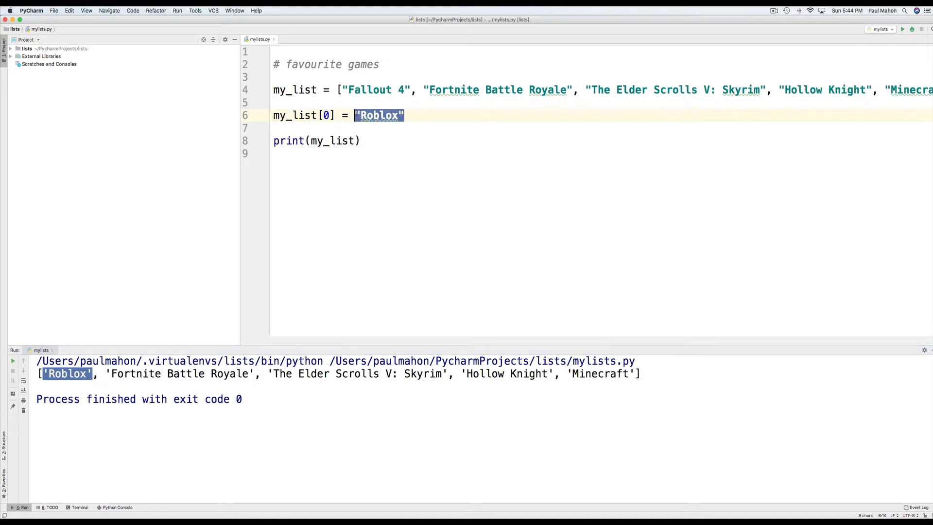
key("Delete")
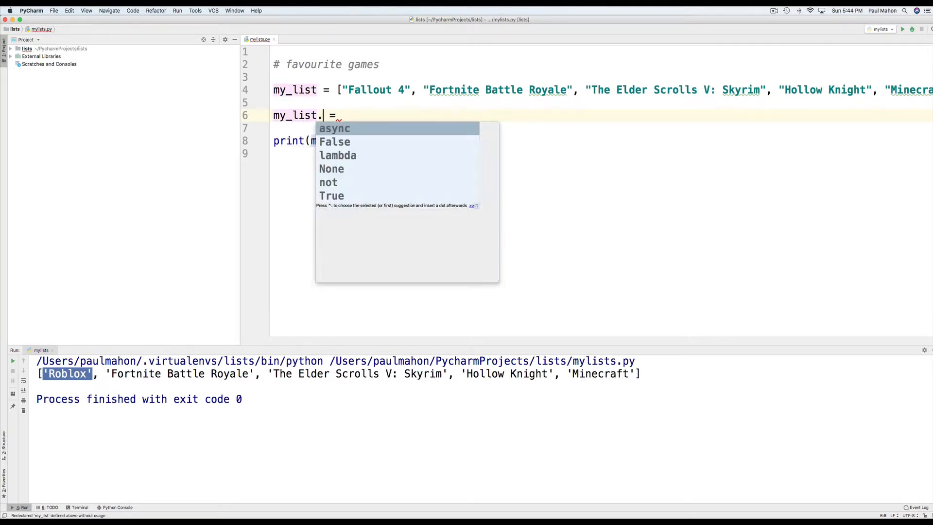
type("append()")
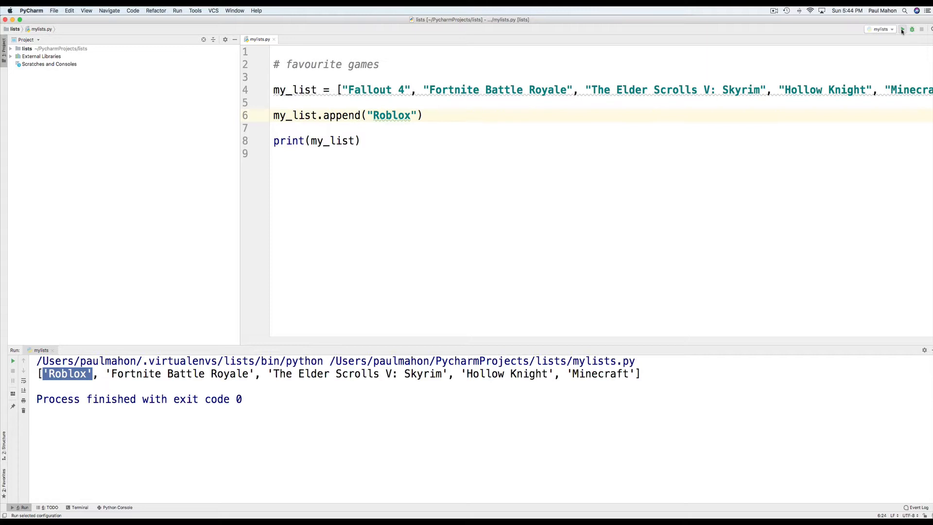
mouse_move(902, 30)
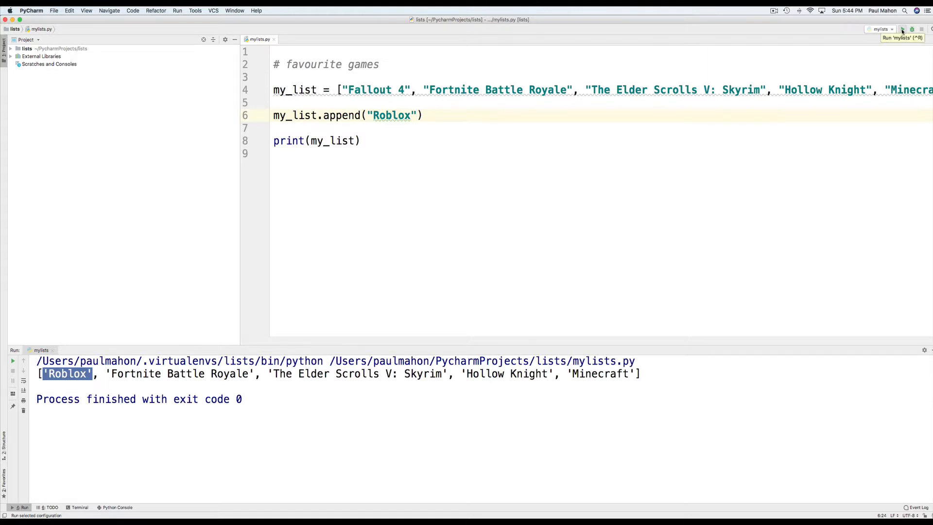
left_click(902, 28)
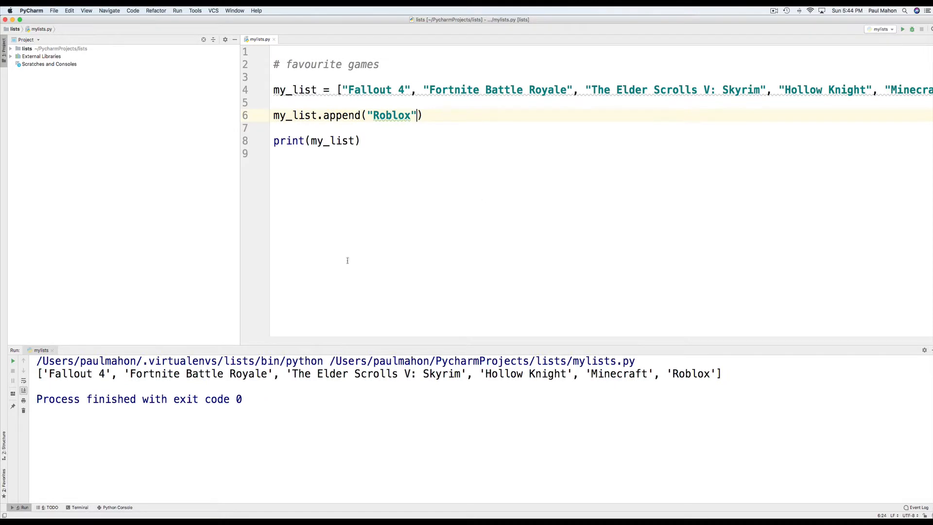
double_click(689, 374)
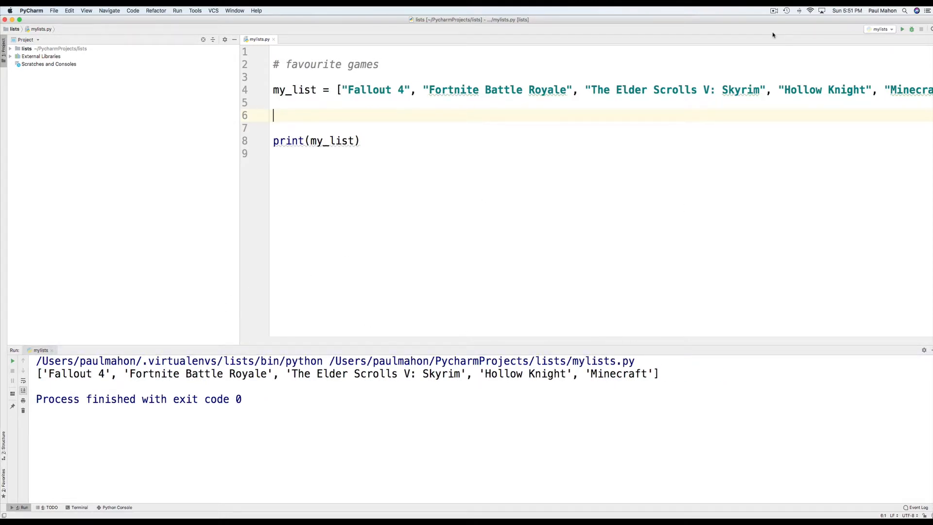
Replace del my_list[0] with my_list.pop() and run it.
type("del my_list[0]")
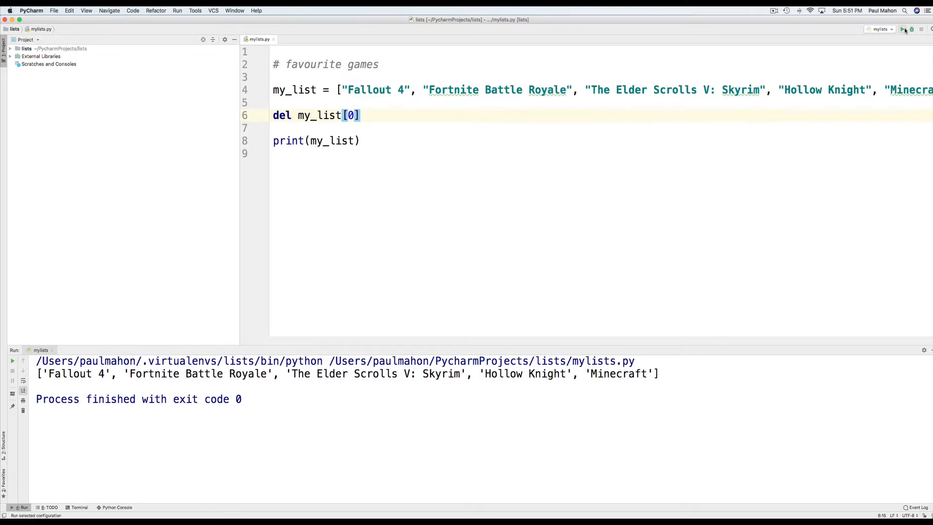
left_click(903, 28)
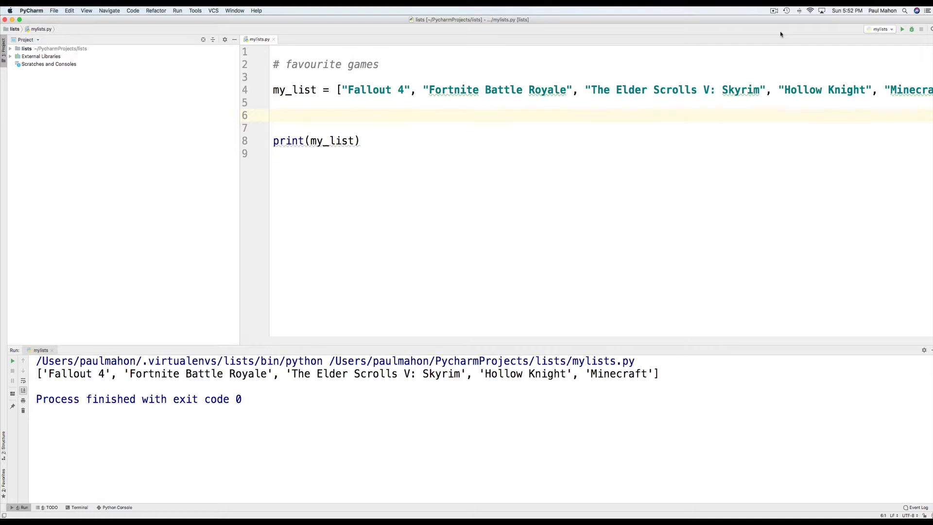
type("my_list.pop()")
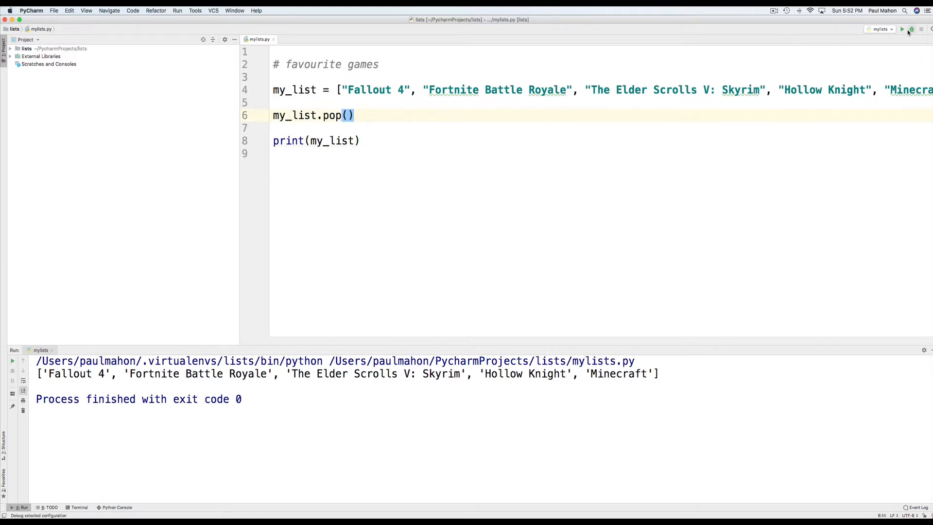
left_click(901, 30)
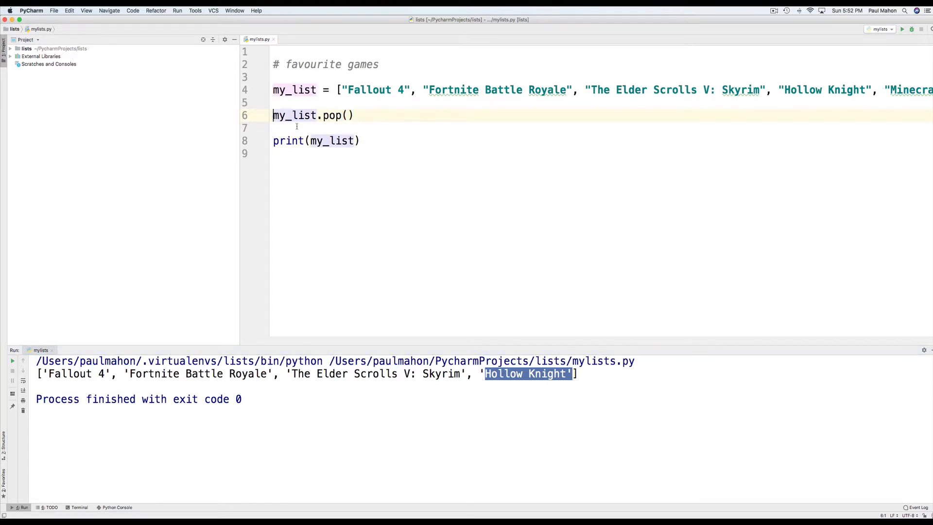
Store the popped game in my_variable and add print(my_variable).
type("my_variable =")
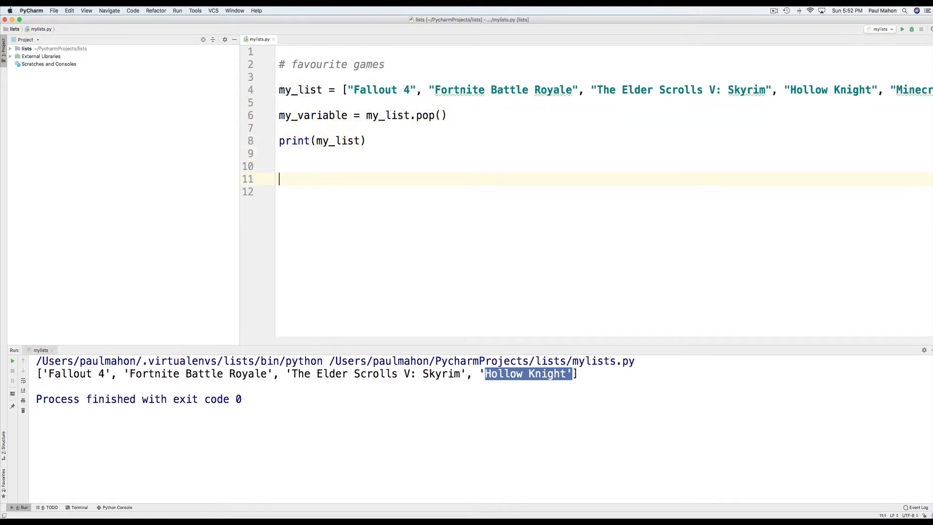
type("pri")
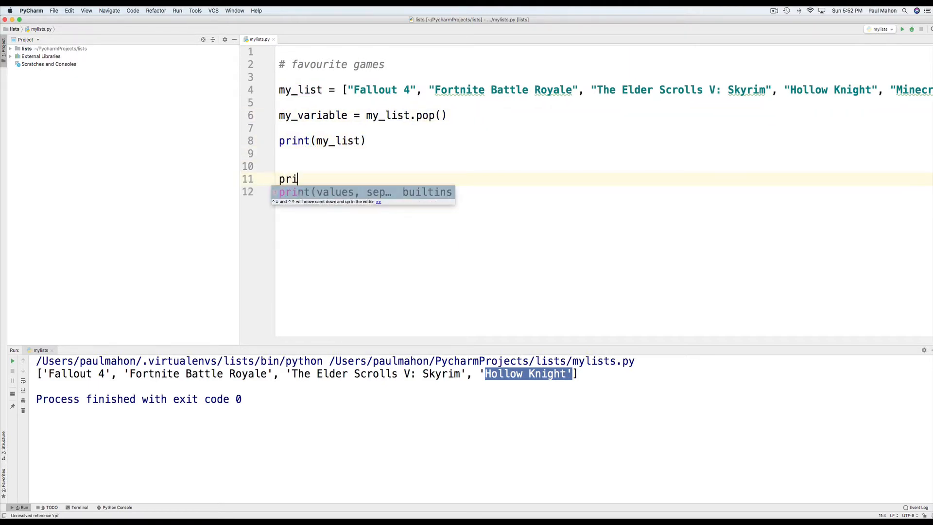
type("nt(my_variable")
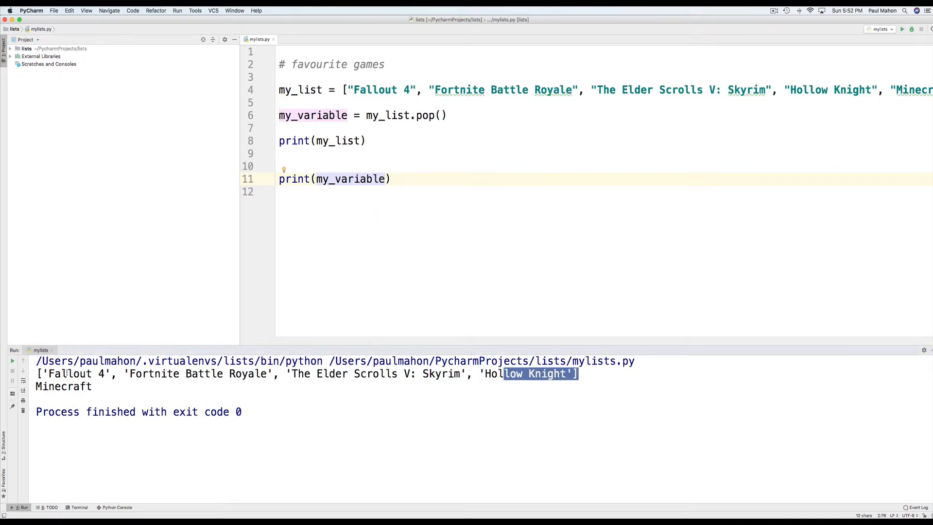
left_click(351, 178)
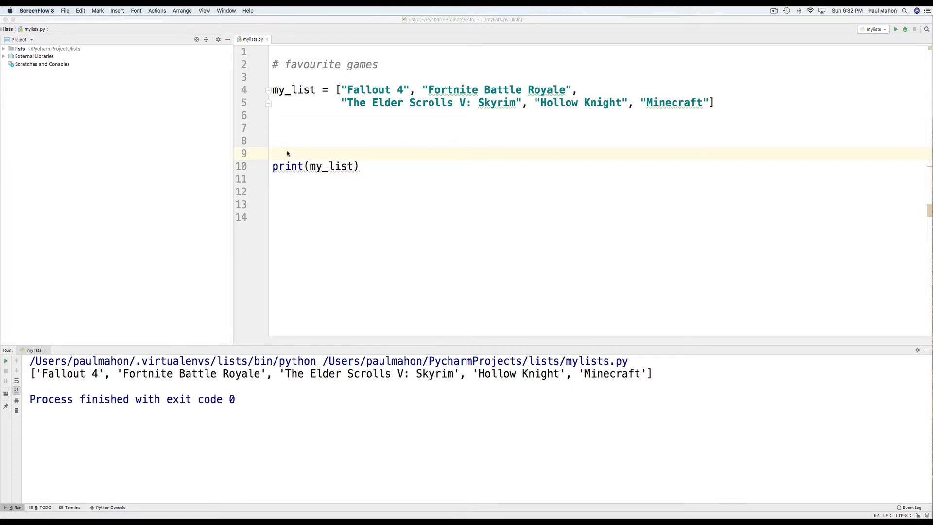
Swap my_list.remove("Hollow Knight") for my_list.sort() and run to print games alphabetically.
type("my_list.remove(\"Hollow Knight\")")
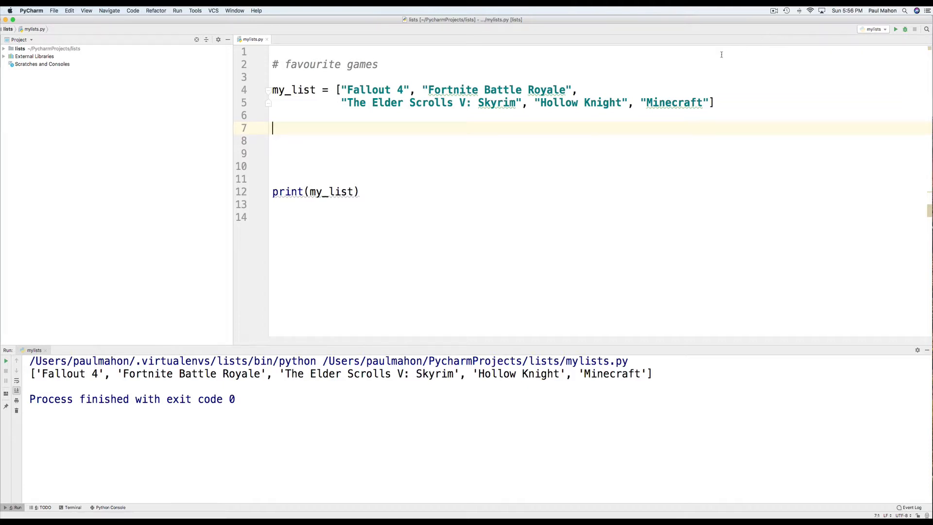
type("my_list.sort()")
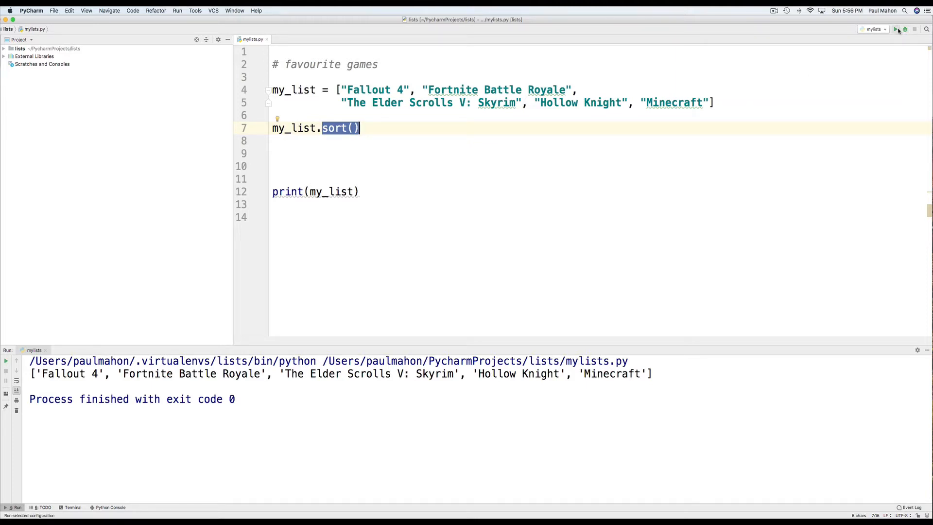
left_click(896, 29)
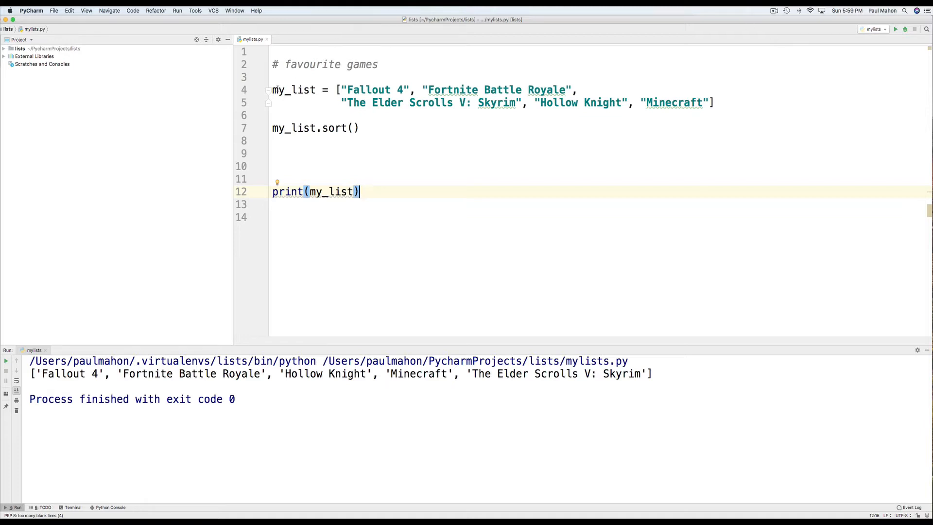
left_click_drag(272, 90, 369, 103)
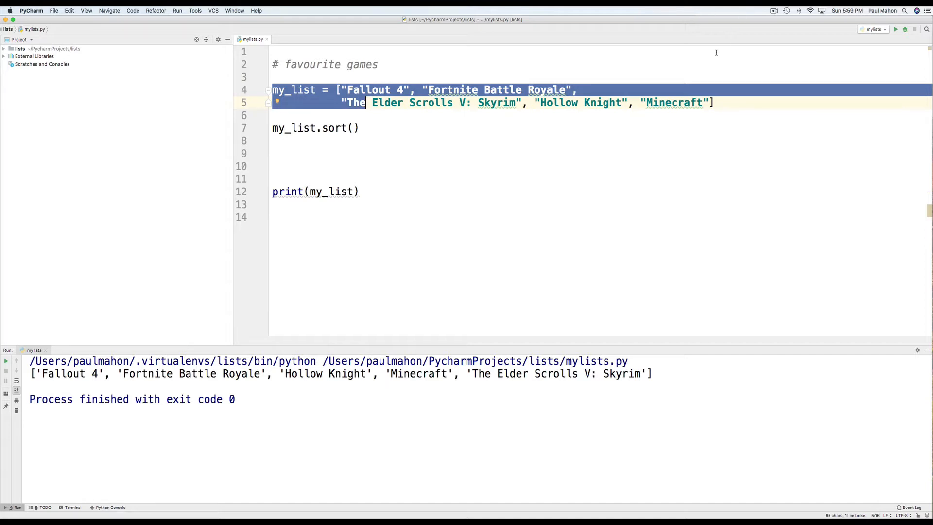
mouse_move(484, 275)
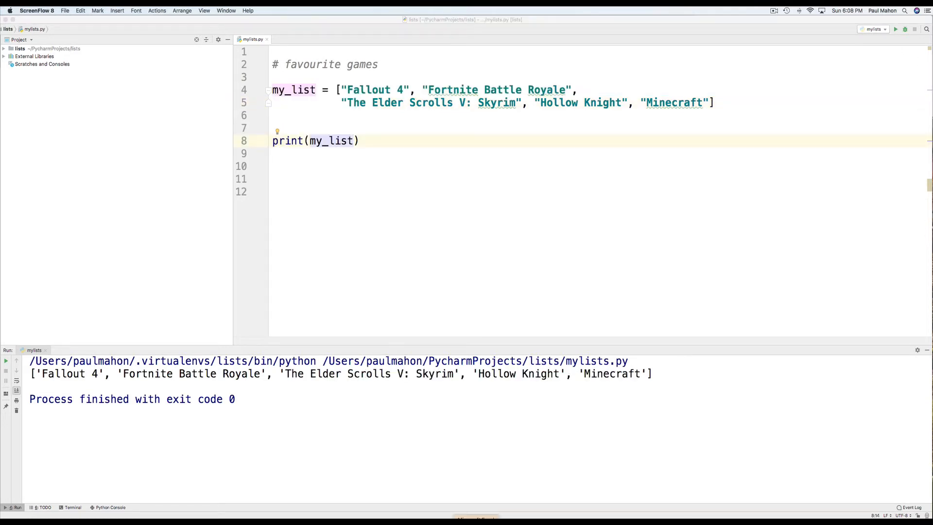
mouse_move(503, 315)
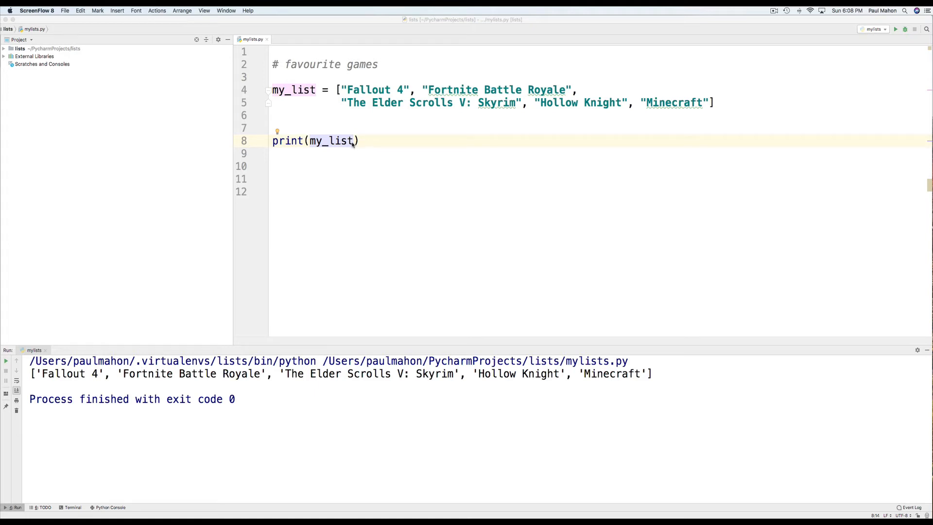
Rewrite the print as print(len(my_list)), check the output 5, and begin a my_list line.
triple_click(315, 140)
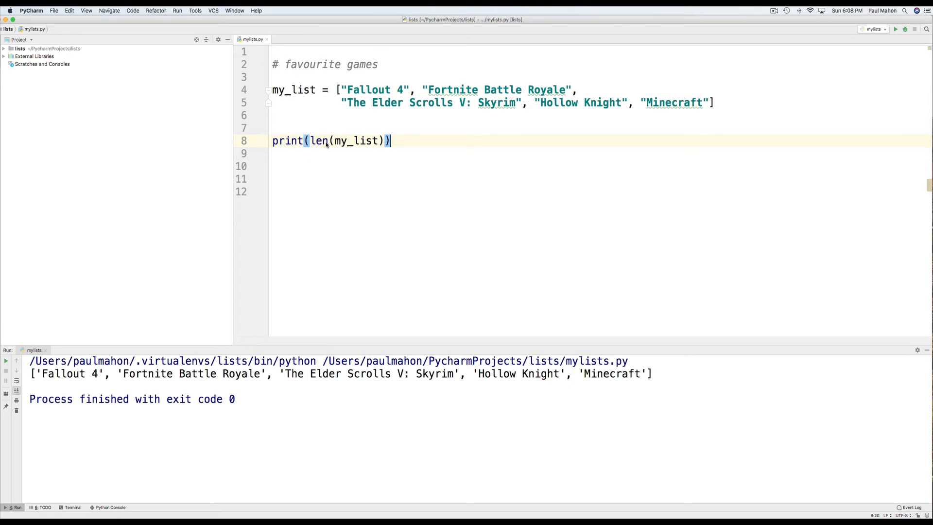
mouse_move(740, 73)
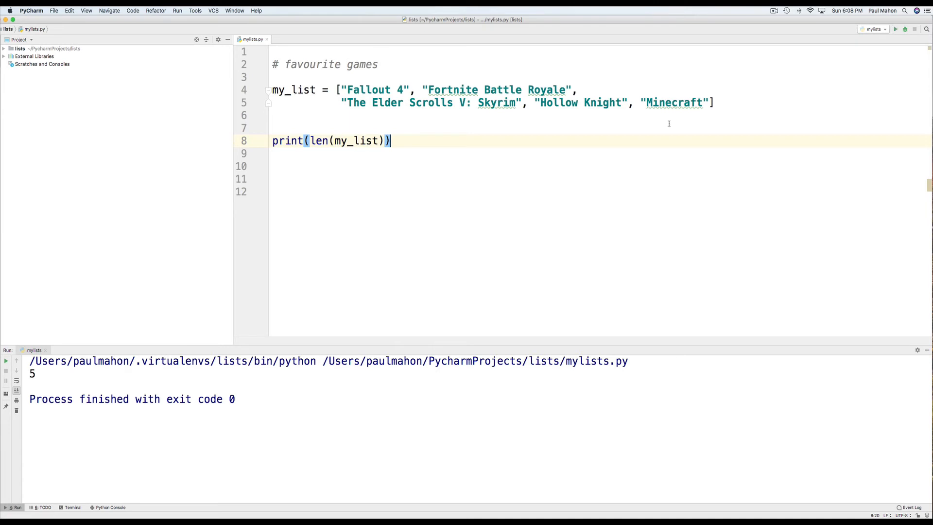
double_click(32, 374)
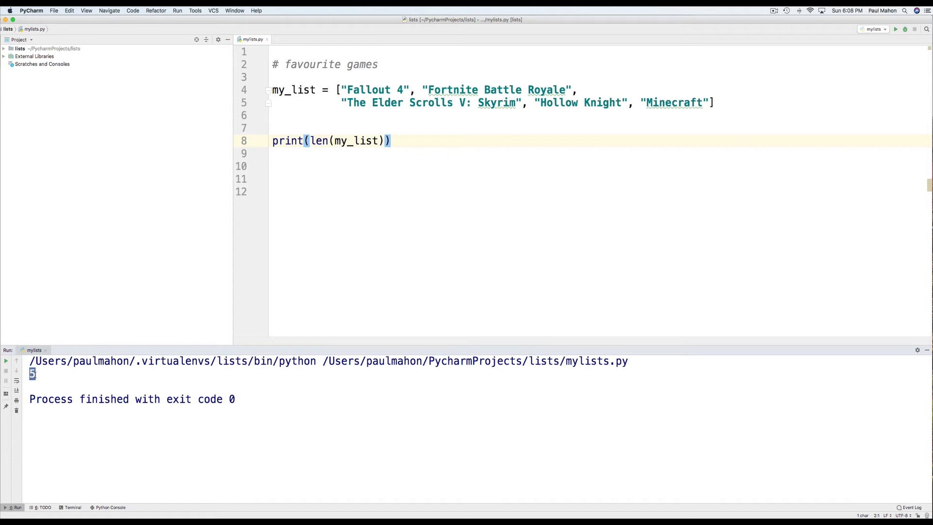
type("my_list")
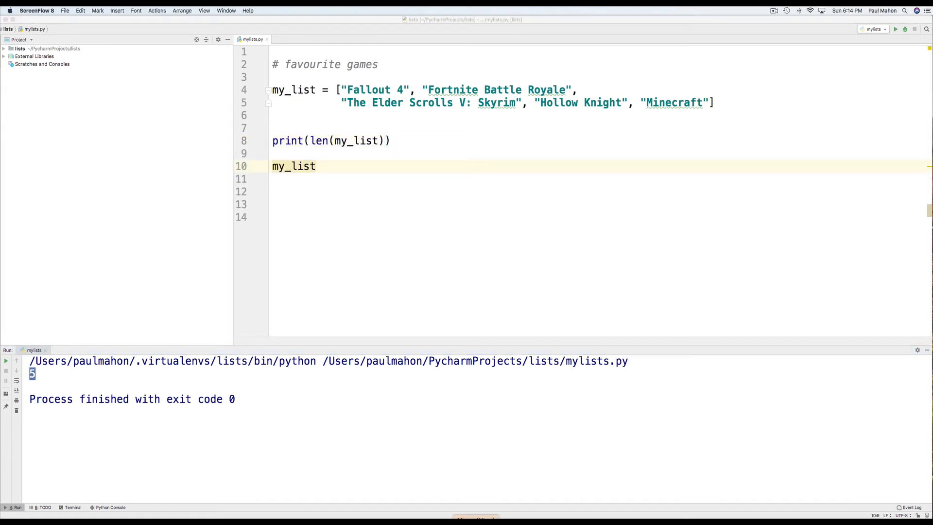
mouse_move(340, 226)
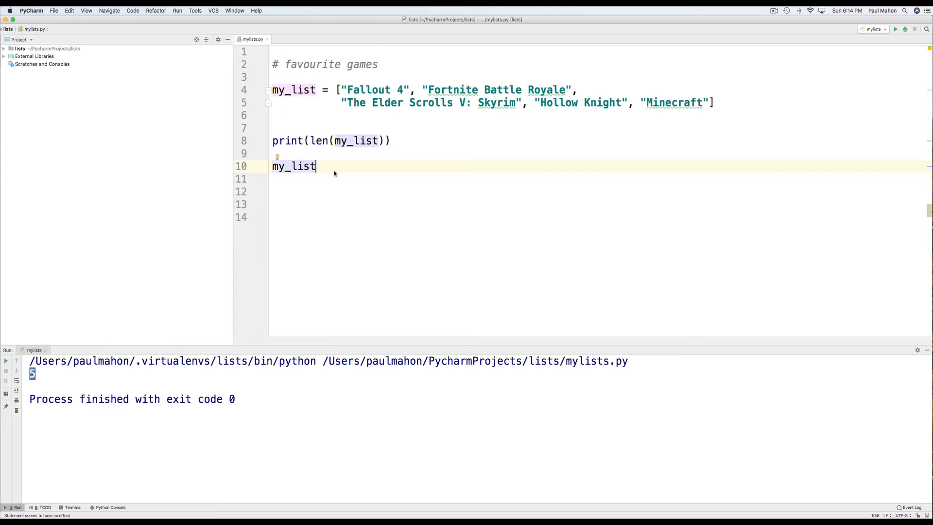
Browse my_list's autocomplete methods after a dot, then leave a bare my_list line.
type(".")
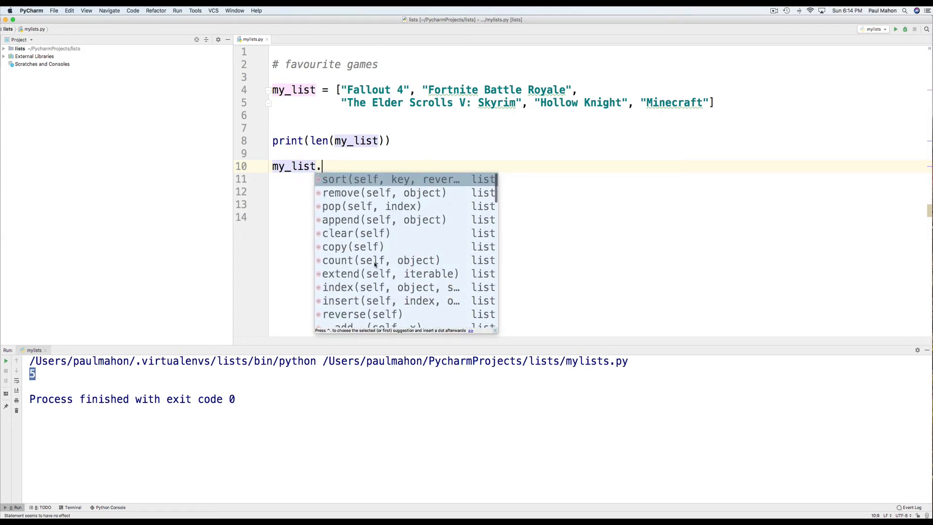
mouse_move(351, 262)
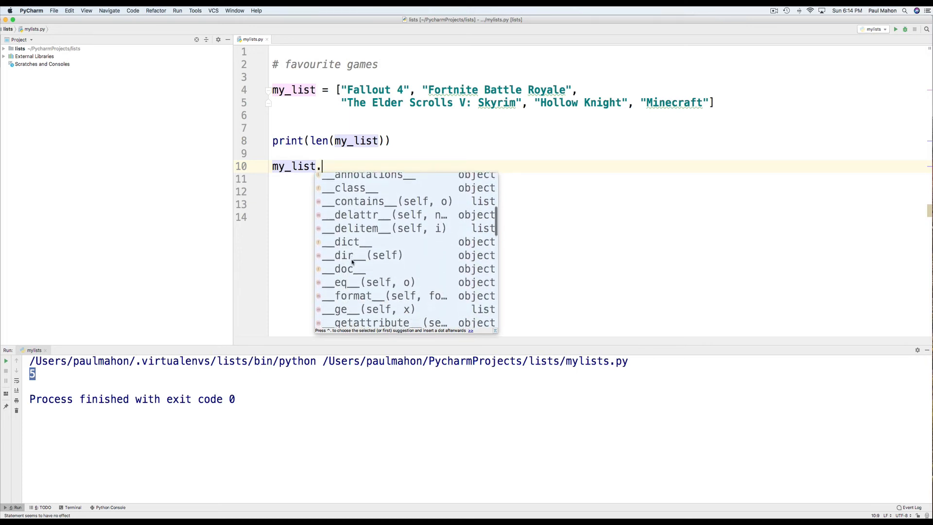
scroll("down", 3)
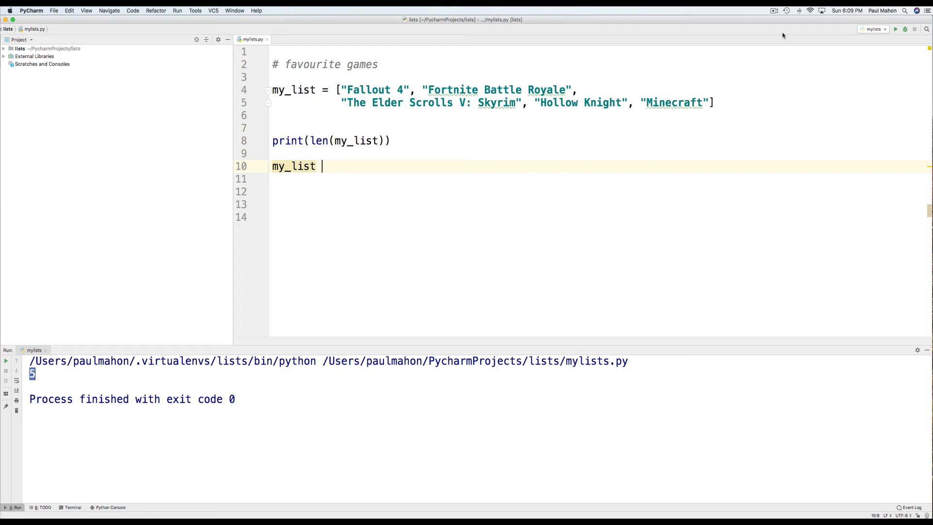
key("backspace")
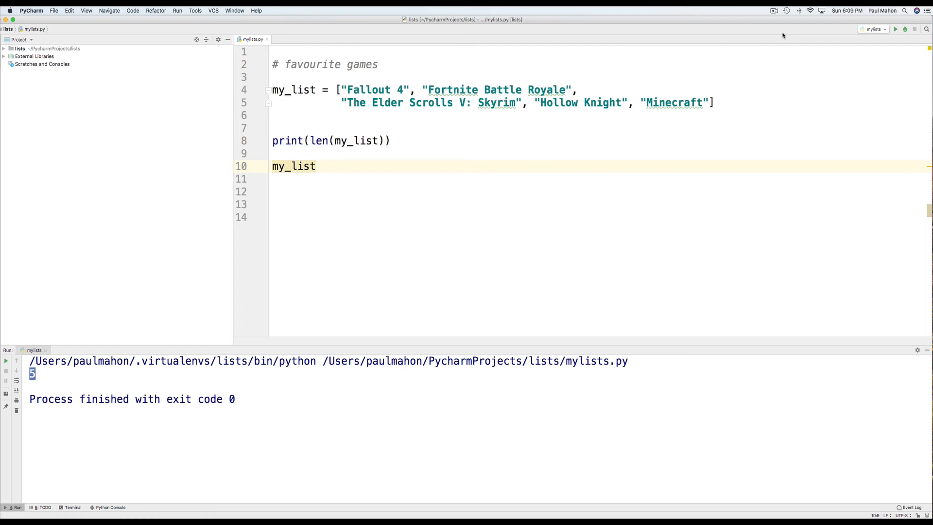